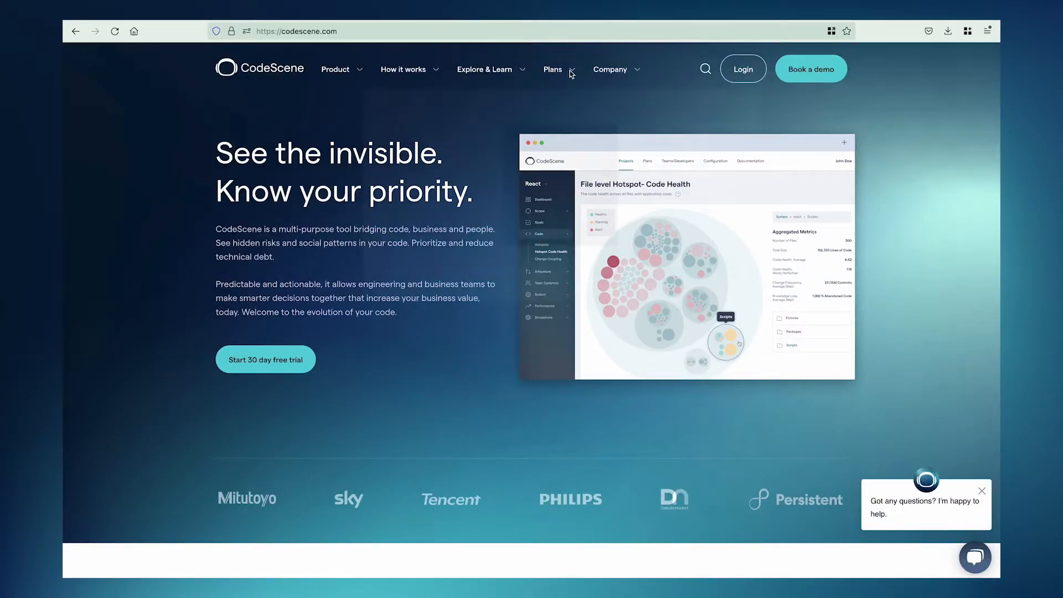
- From Plans, open 'See all plans' to compare the Standard, Pro and Enterprise pricing
left_click(553, 69)
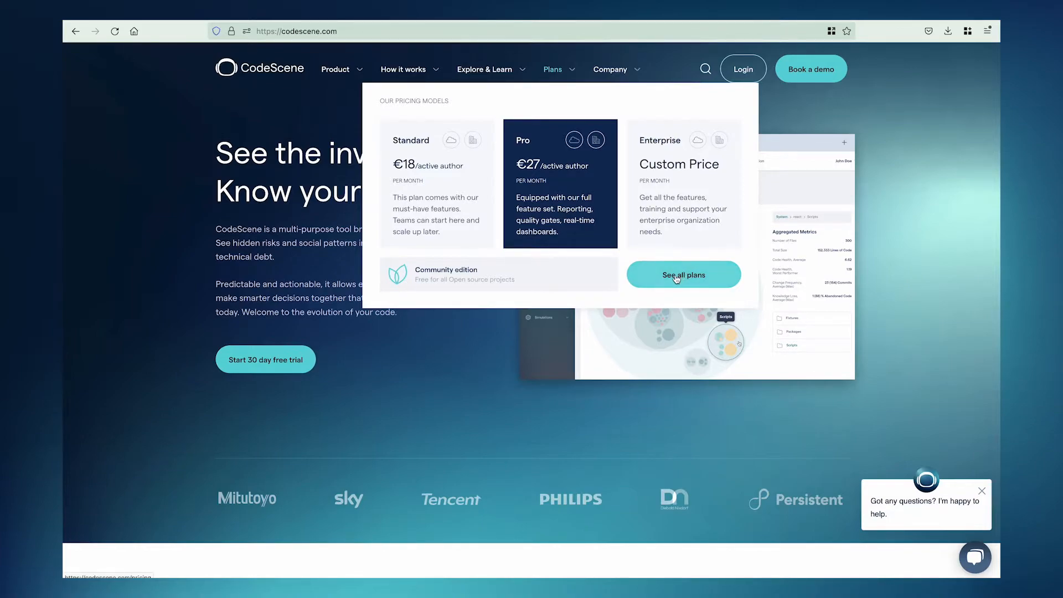
left_click(683, 275)
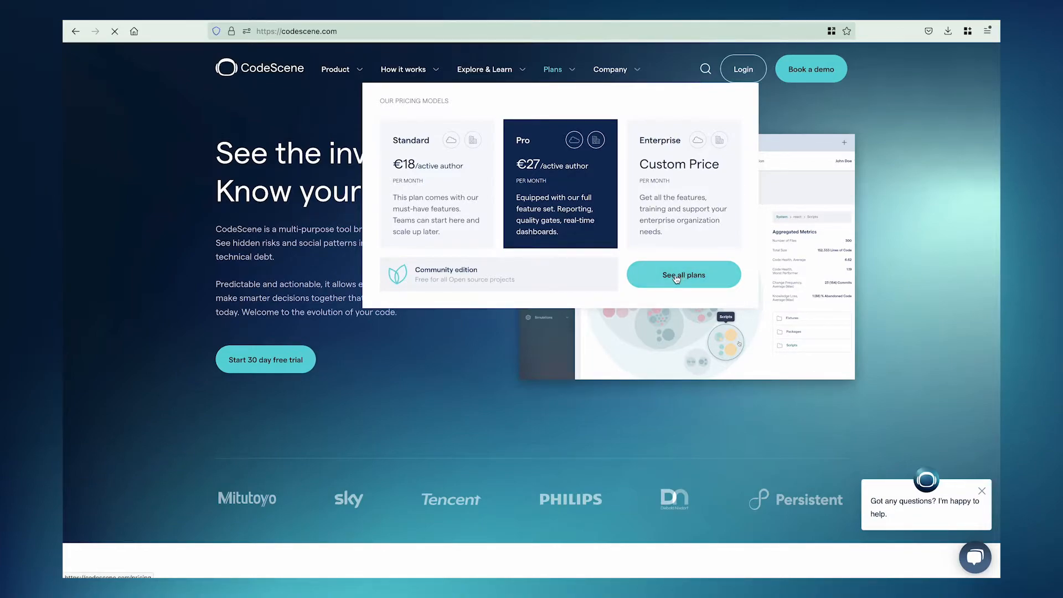
left_click(683, 275)
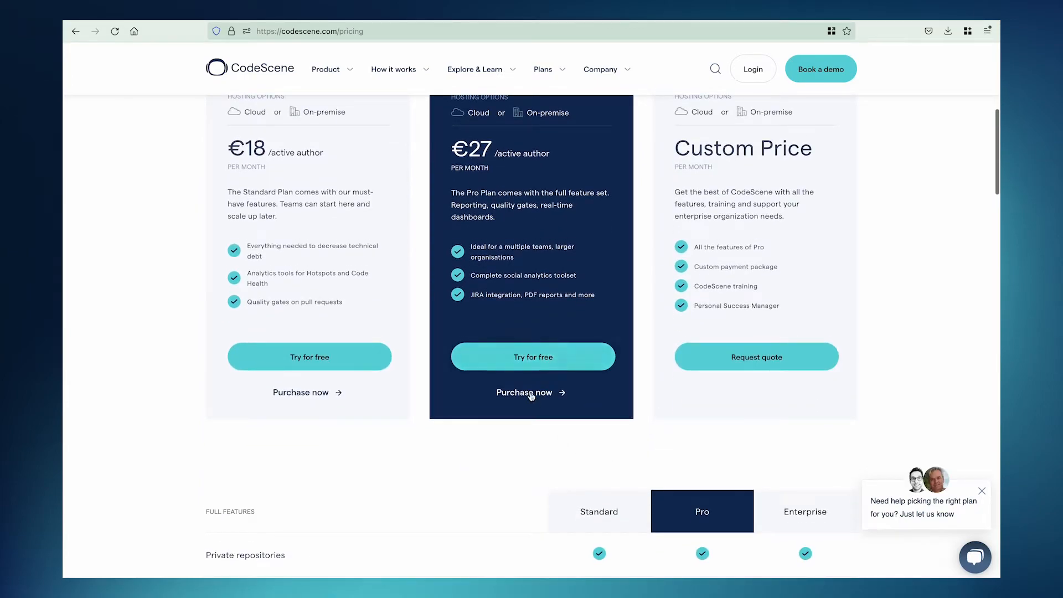
- Buy Pro via GitHub sign-up, authorizing codescene-saas for user data, repositories and organizations
left_click(524, 393)
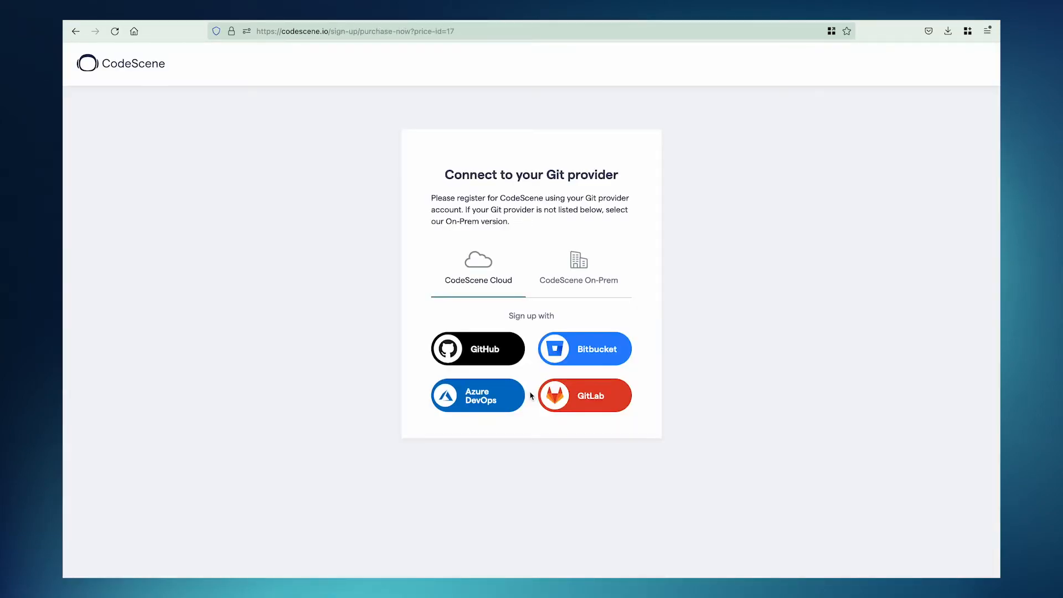
left_click(477, 348)
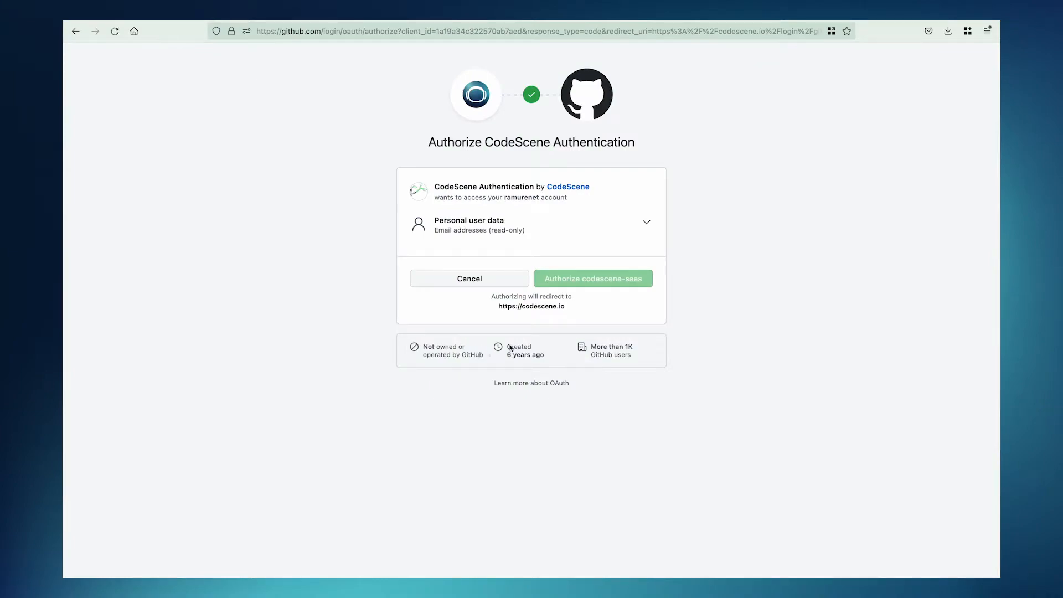
left_click(592, 278)
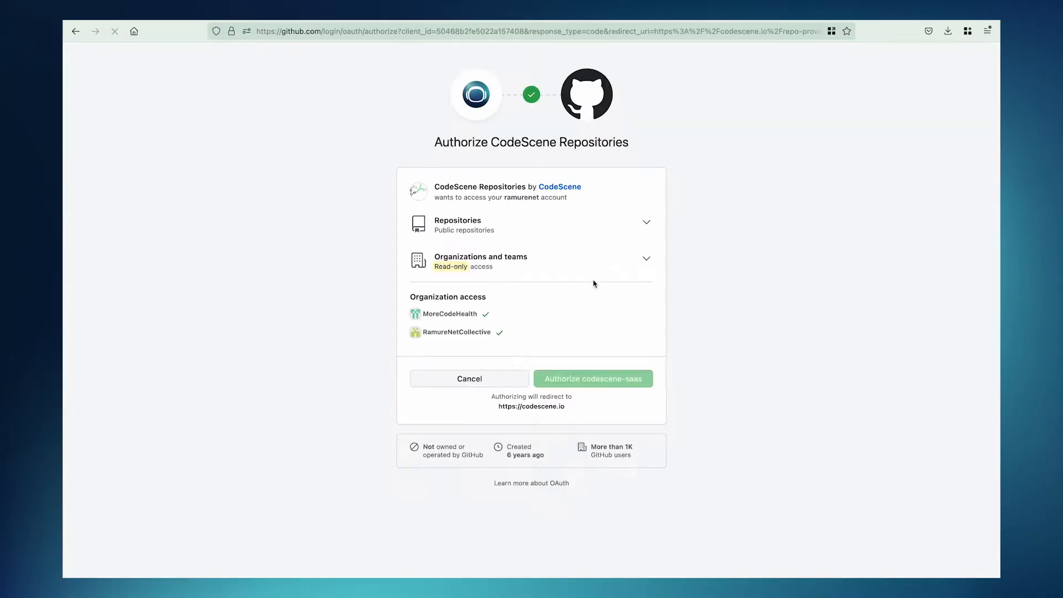
left_click(592, 378)
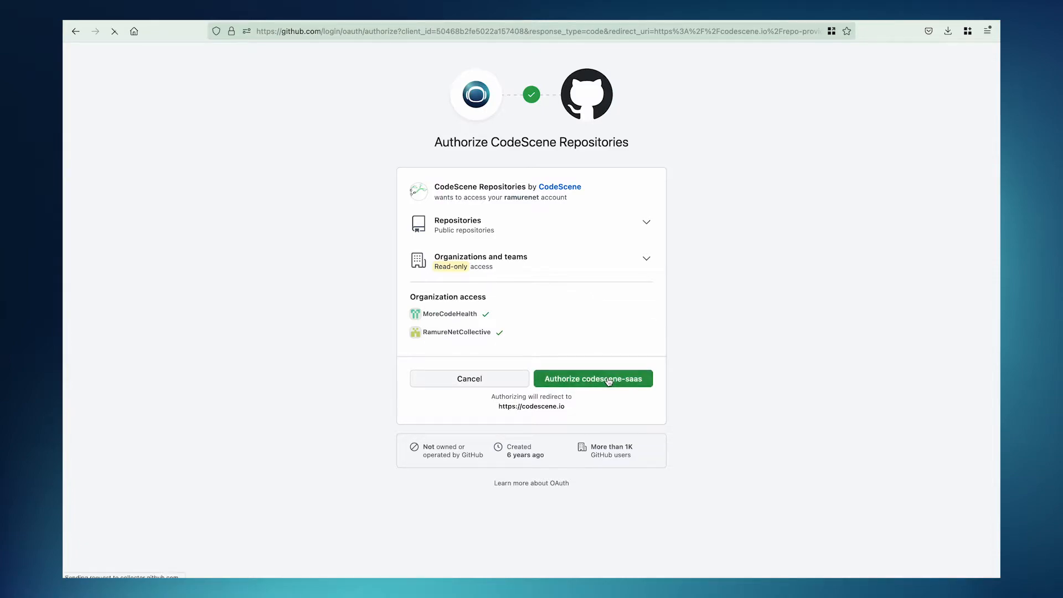
left_click(592, 378)
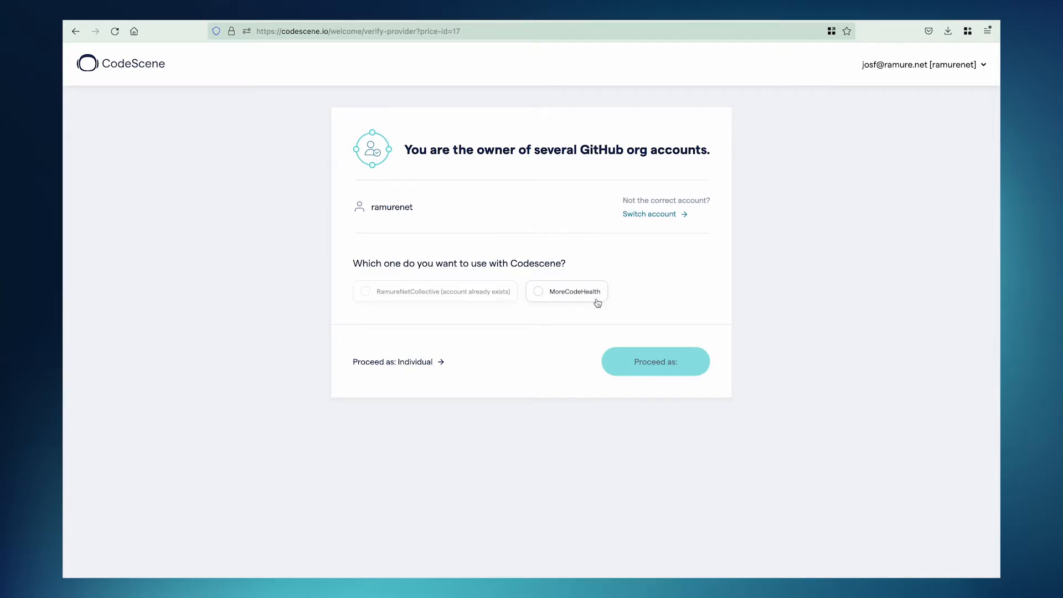
mouse_move(585, 298)
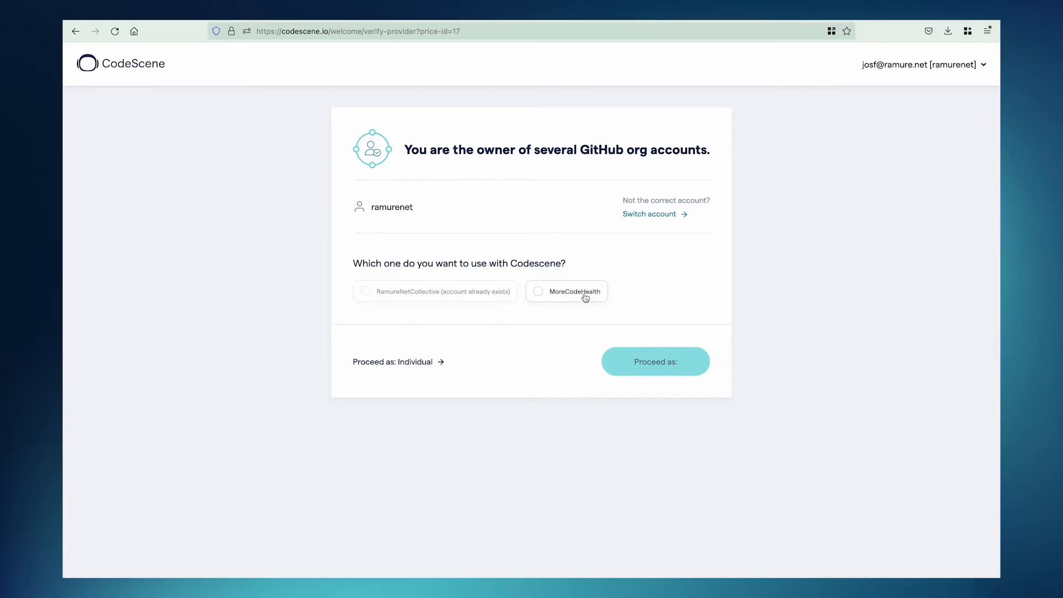
- Proceed as the MoreCodeHealth organization through to the Pro payment page
left_click(538, 291)
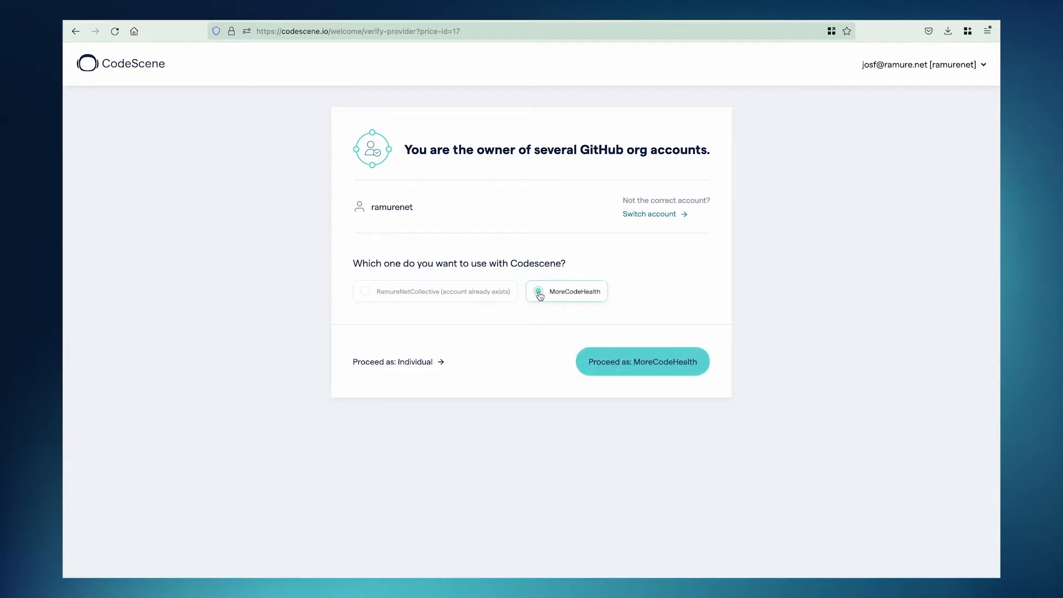
left_click(537, 290)
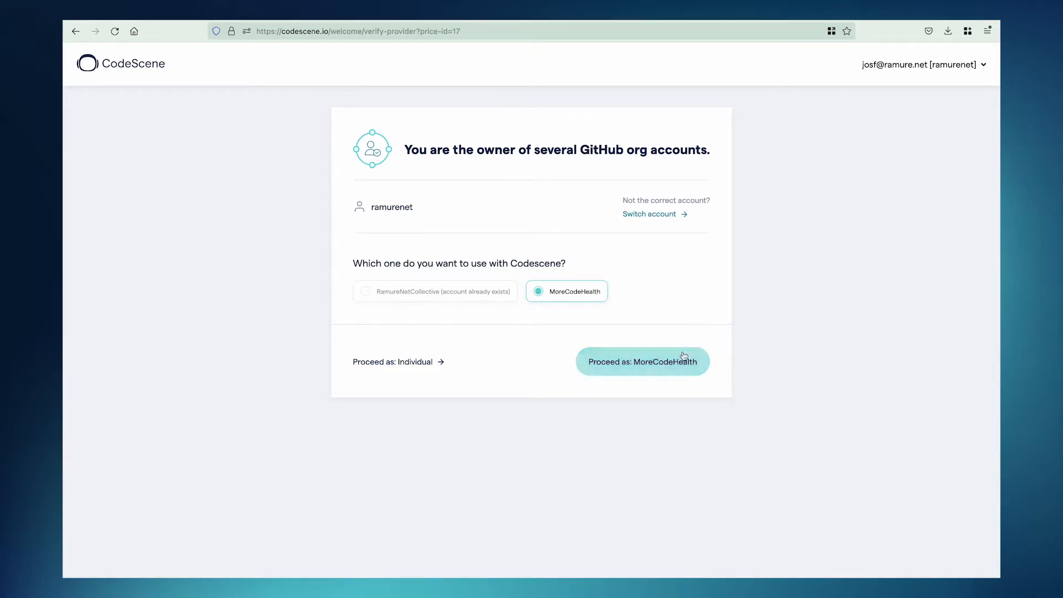
left_click(641, 362)
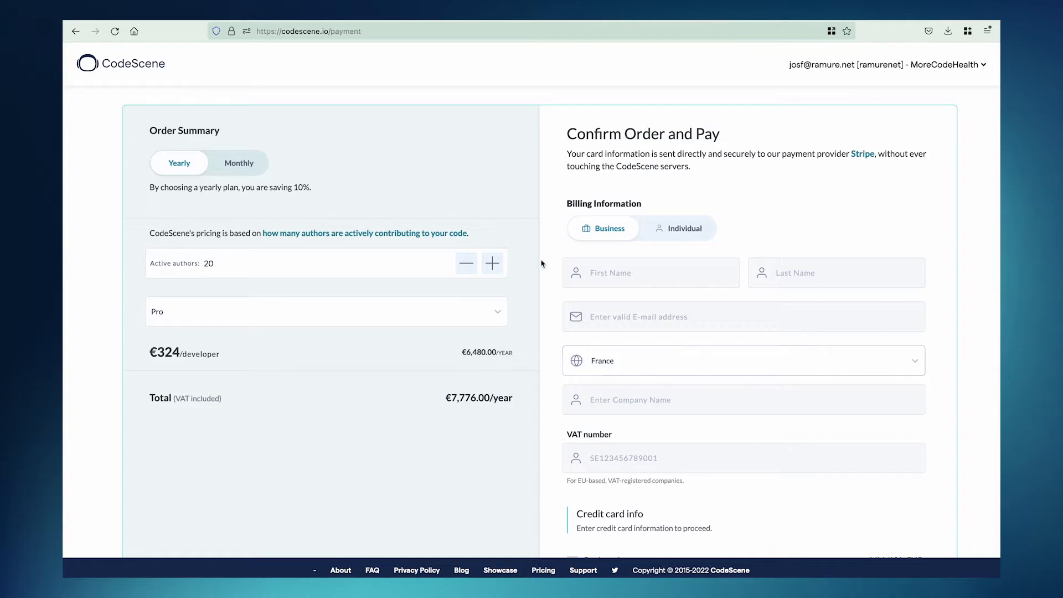
mouse_move(143, 71)
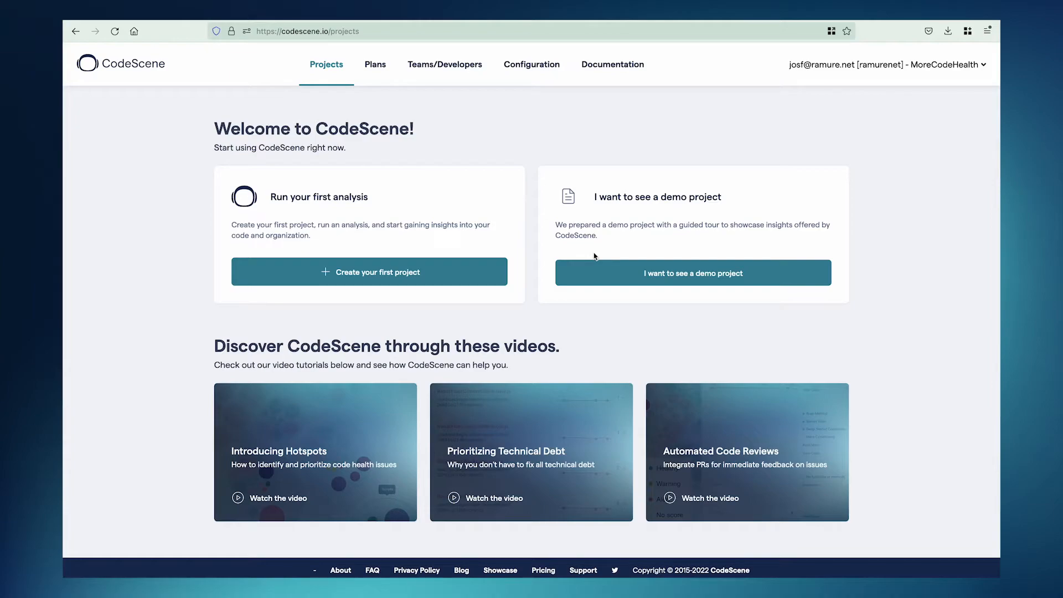
mouse_move(947, 70)
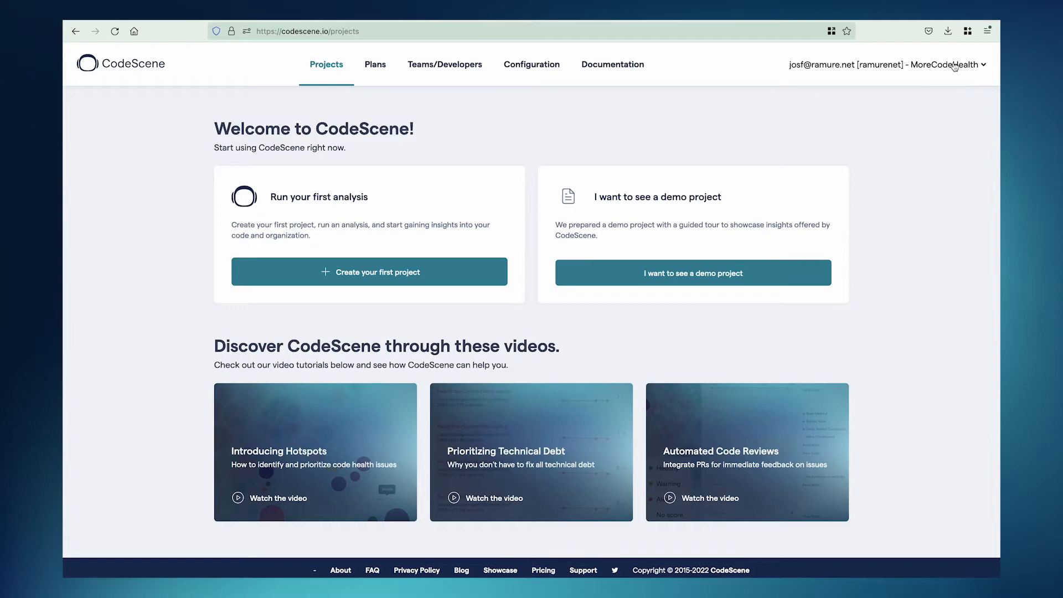
mouse_move(983, 67)
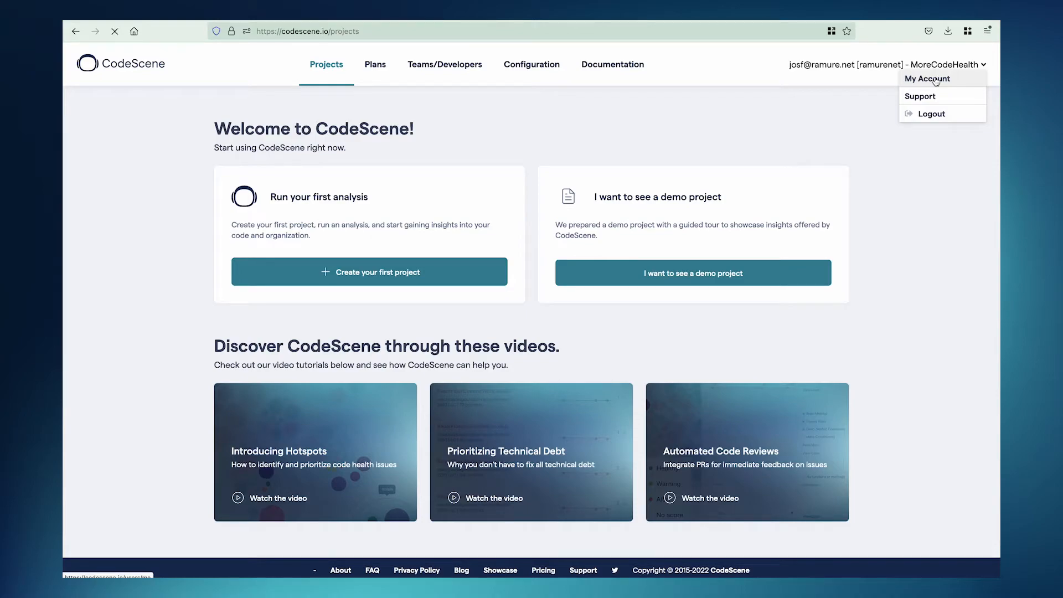
- Open My Account from the top-right account dropdown
left_click(925, 78)
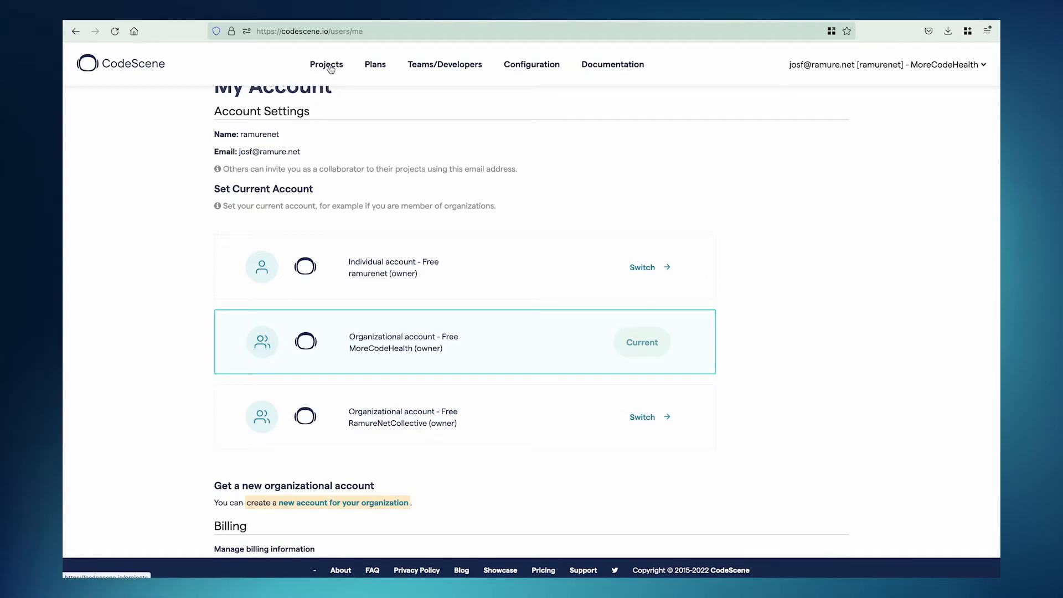
- Browse the d3, numpy, pandas and scipy repositories, tick d3, then return to Projects
left_click(326, 64)
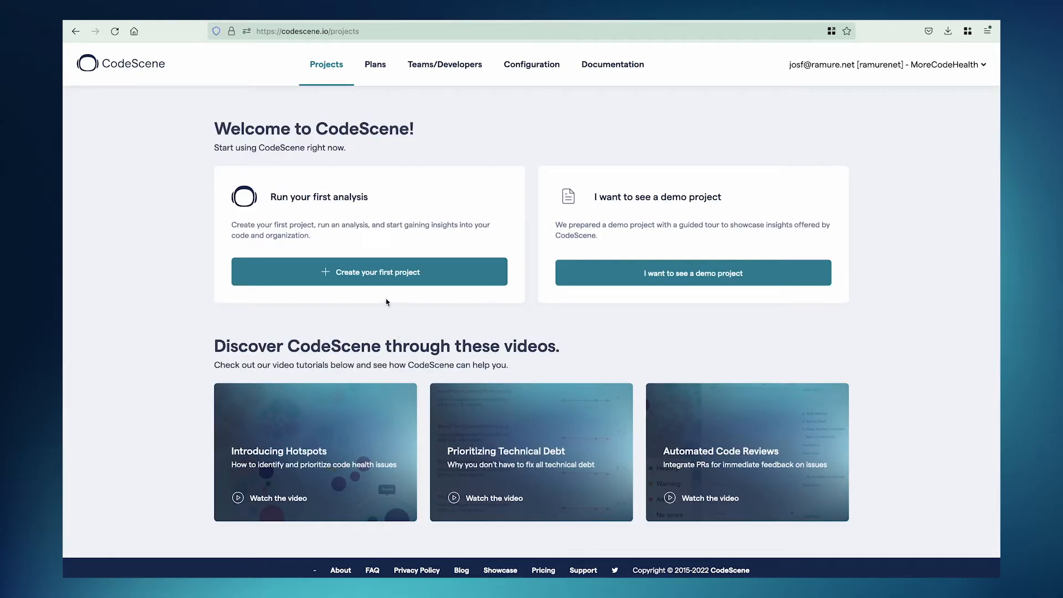
left_click(368, 271)
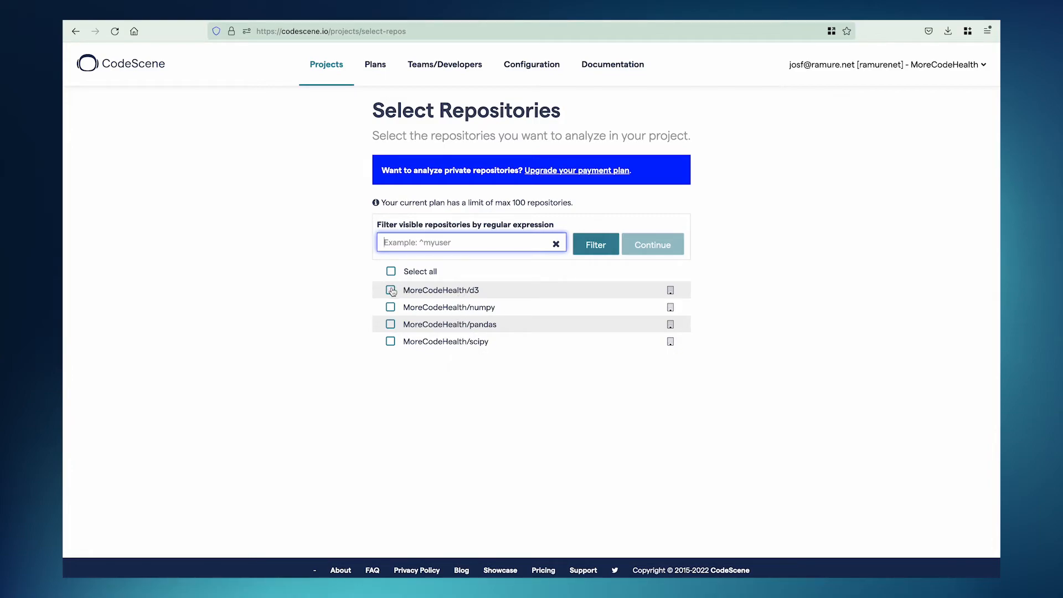
left_click(390, 307)
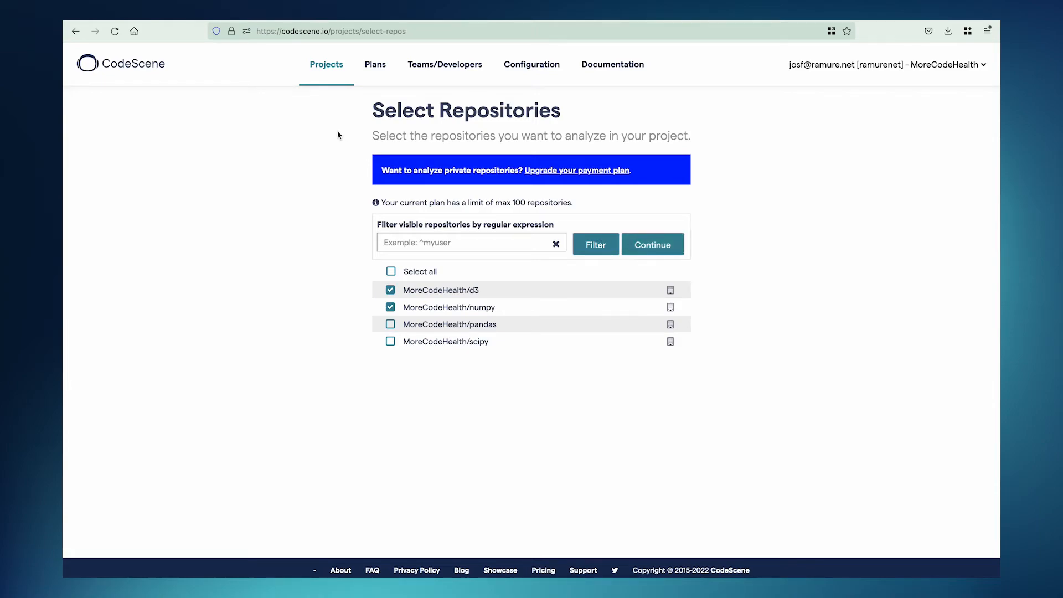
left_click(326, 64)
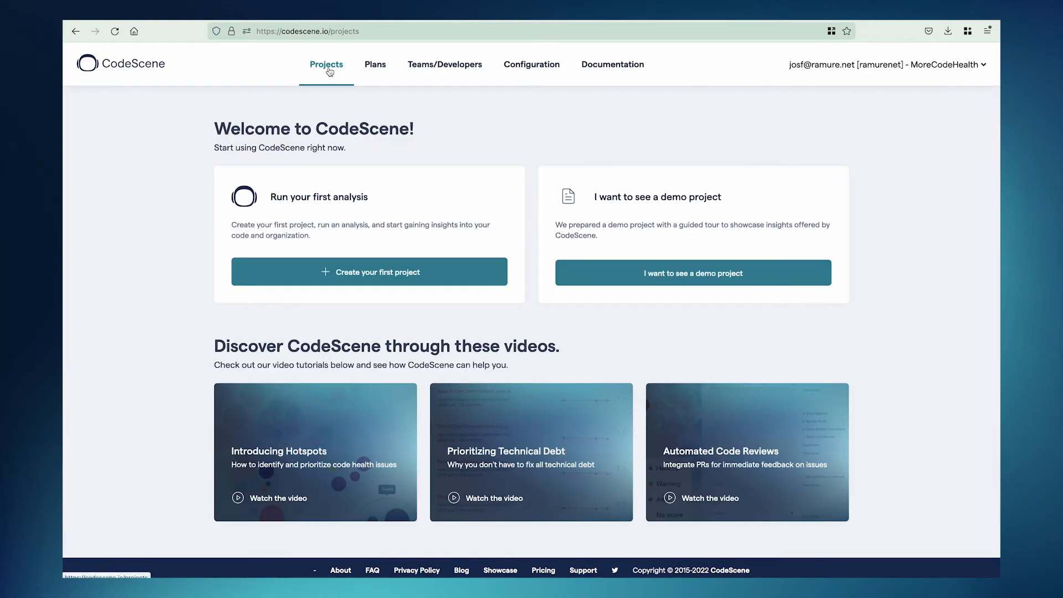
mouse_move(557, 169)
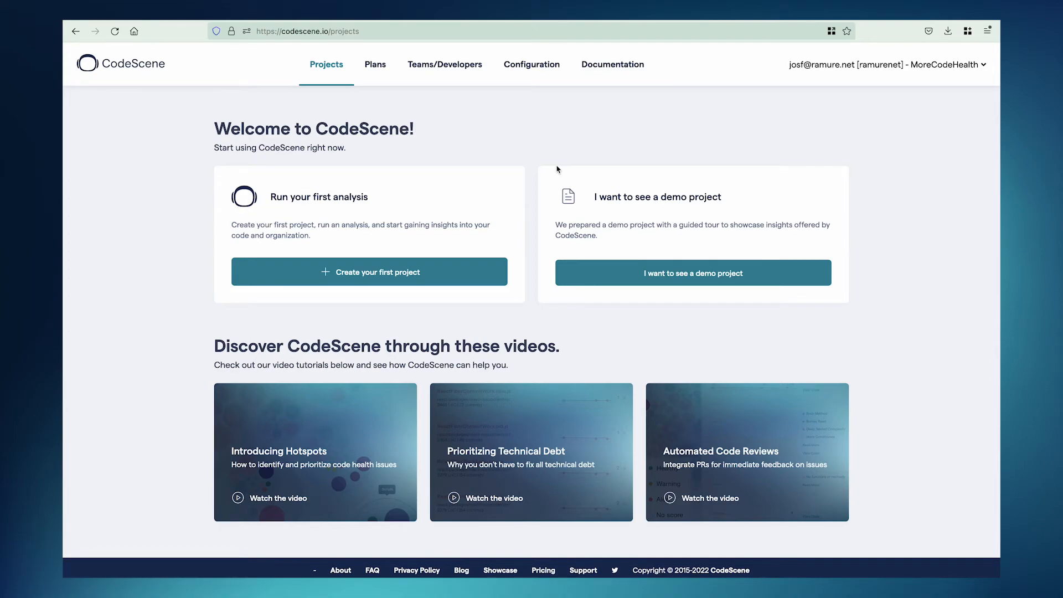
mouse_move(531, 64)
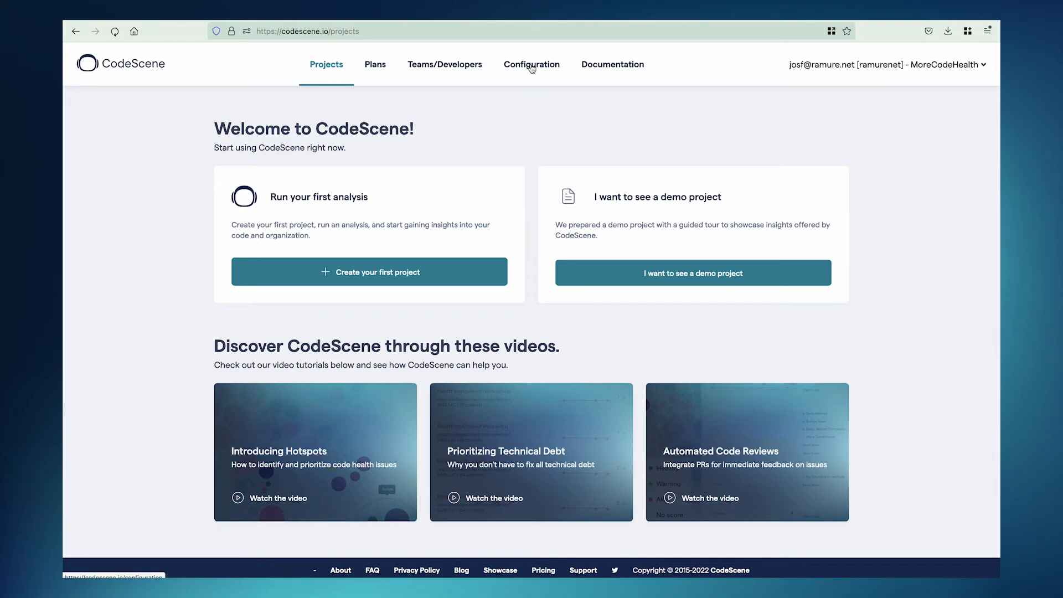
left_click(531, 64)
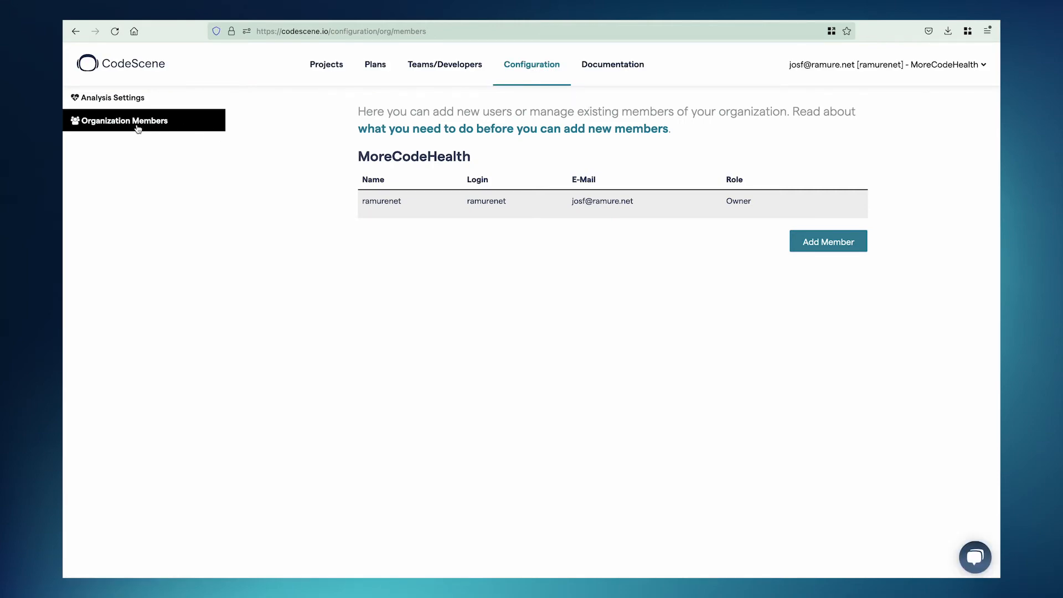
mouse_move(830, 263)
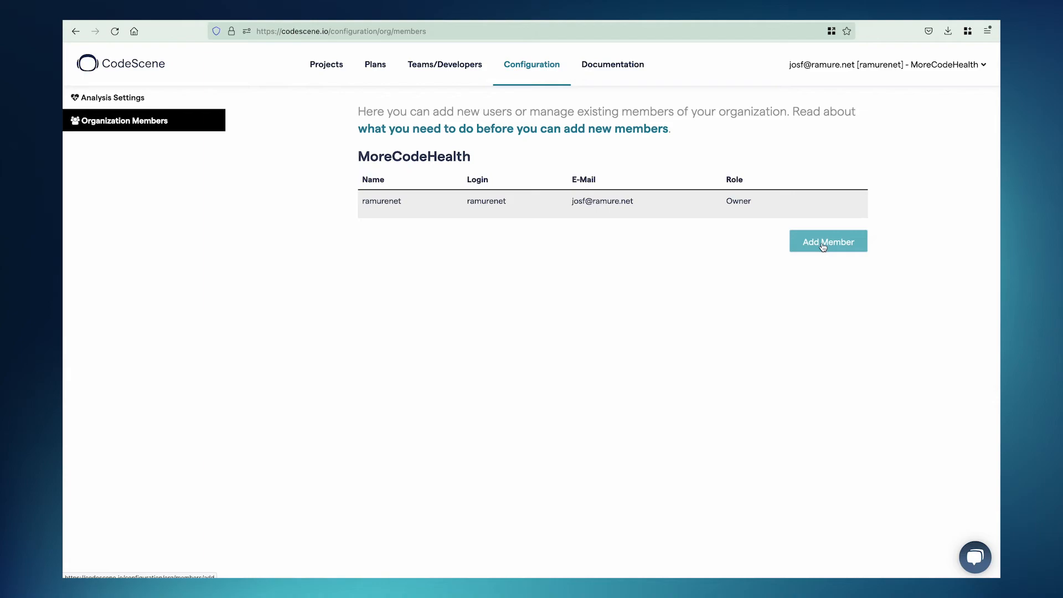
left_click(827, 241)
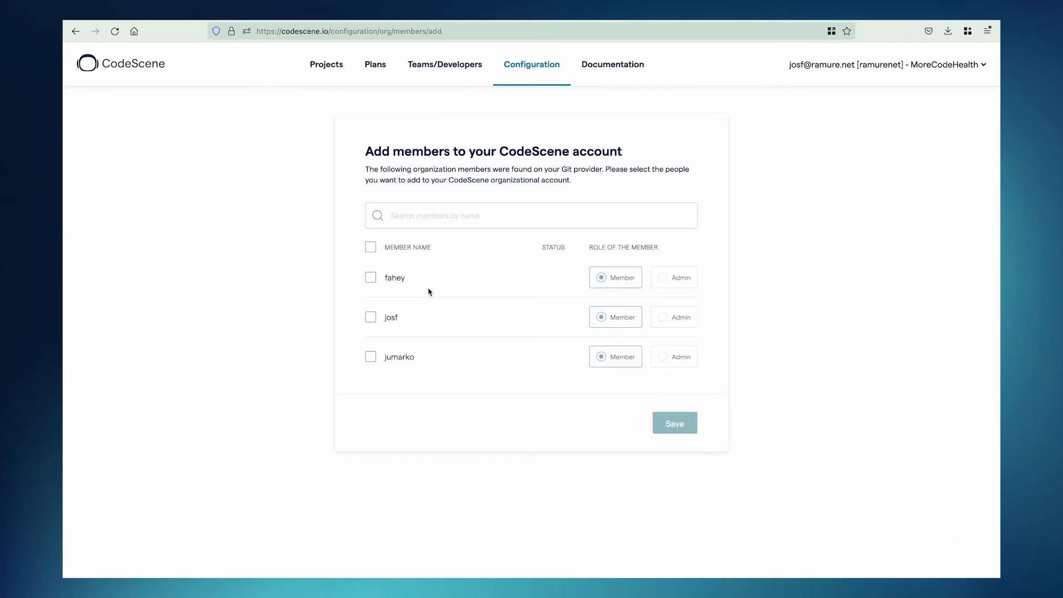
mouse_move(450, 359)
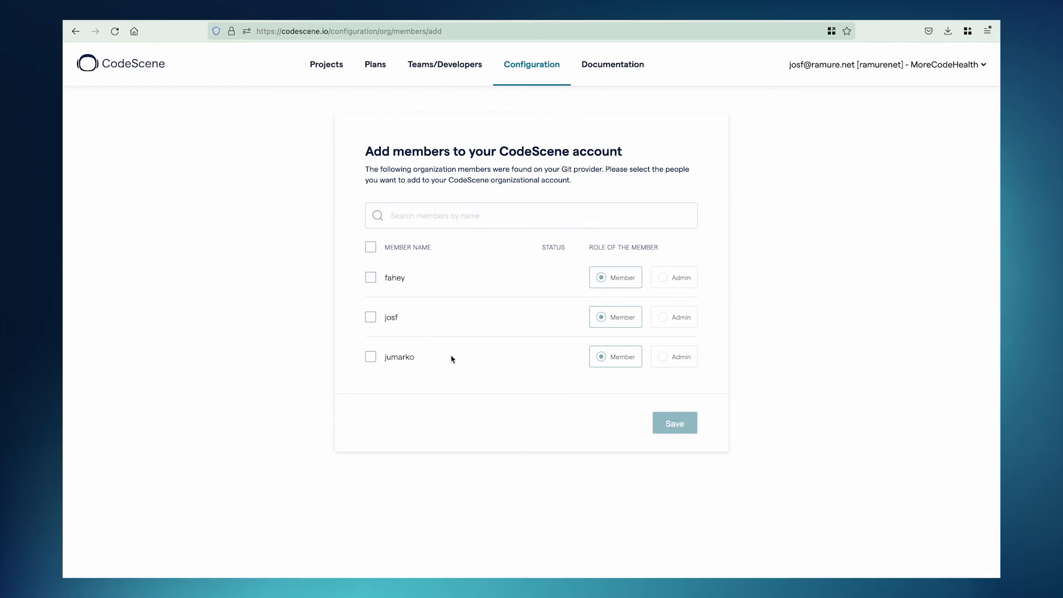
mouse_move(403, 315)
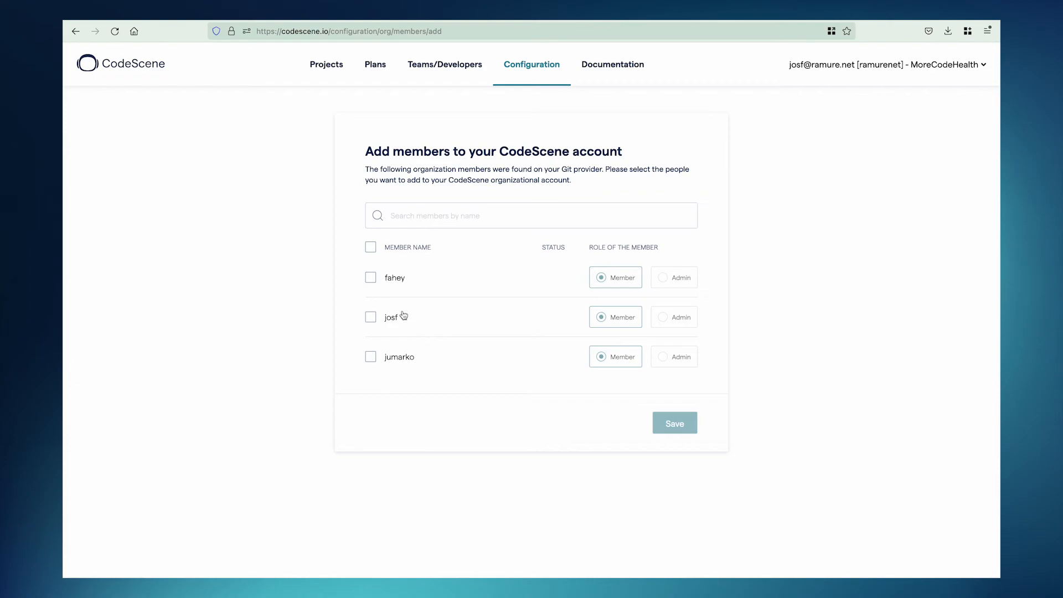
left_click(371, 278)
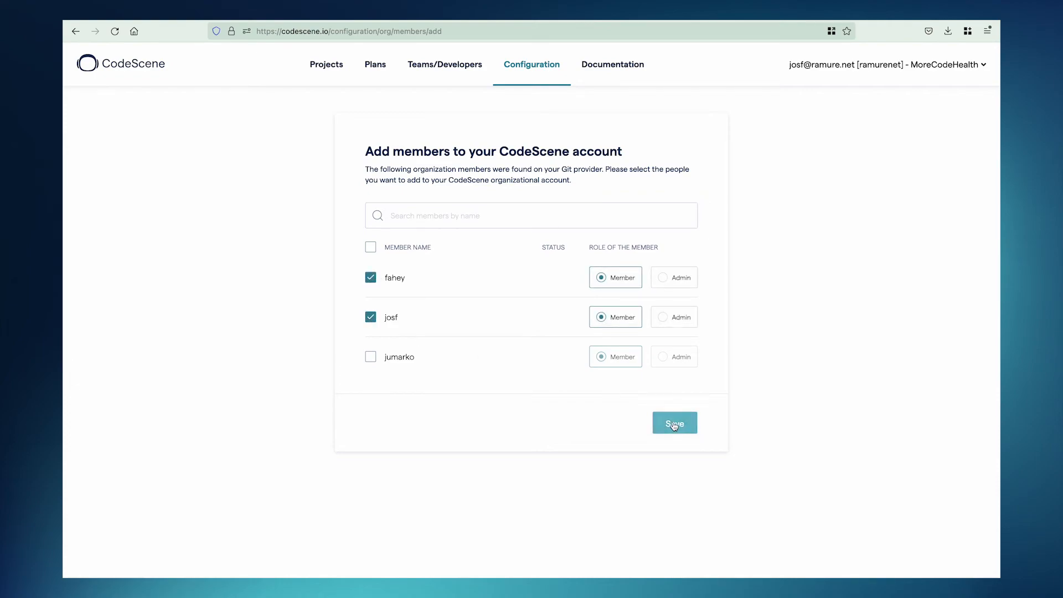
left_click(673, 423)
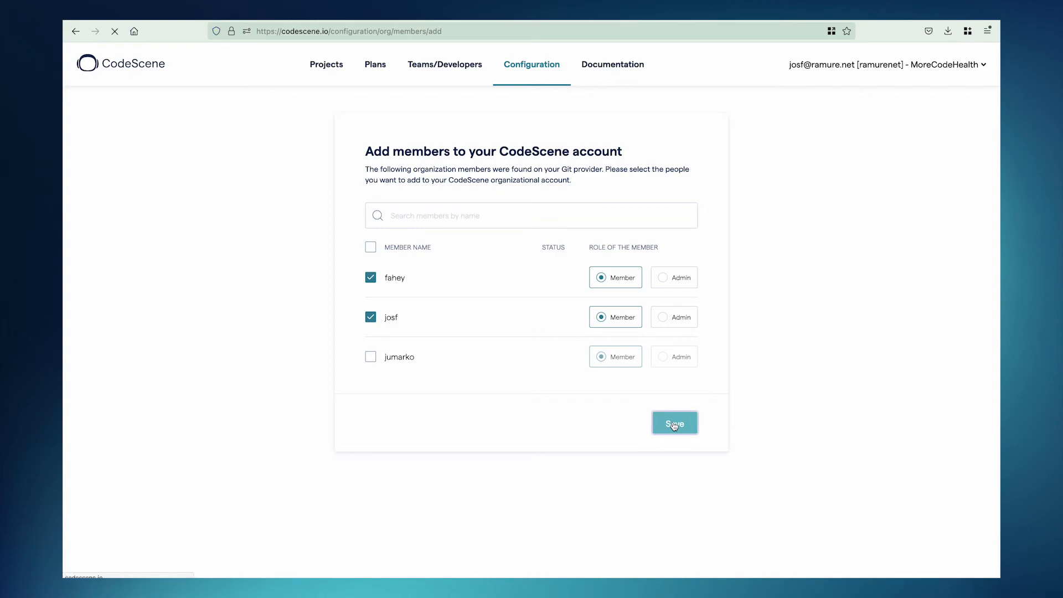
- Confirm the new members, then leave the invite-link page for Projects
left_click(673, 422)
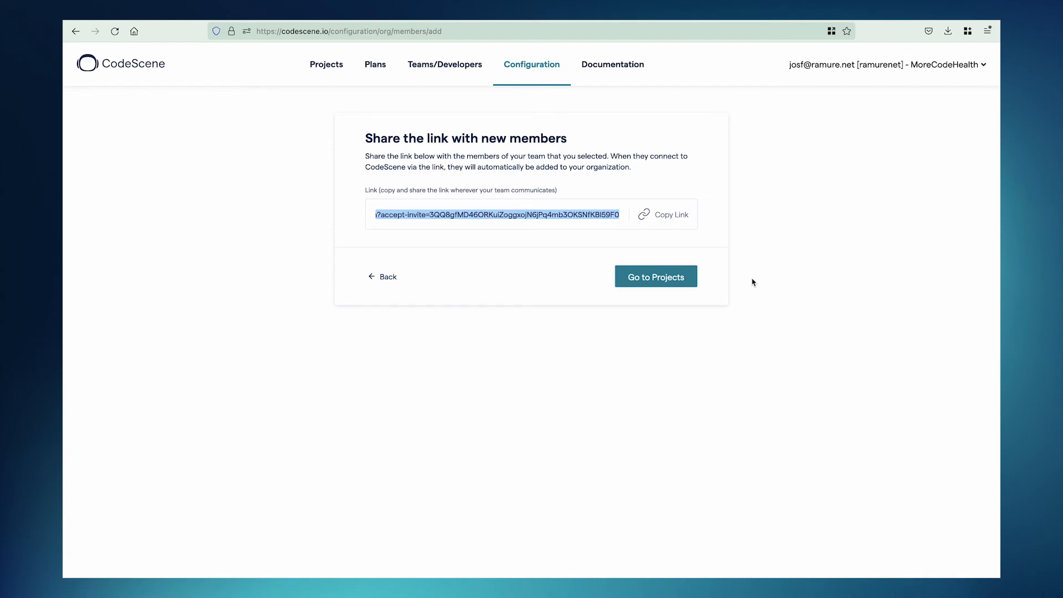
left_click(654, 277)
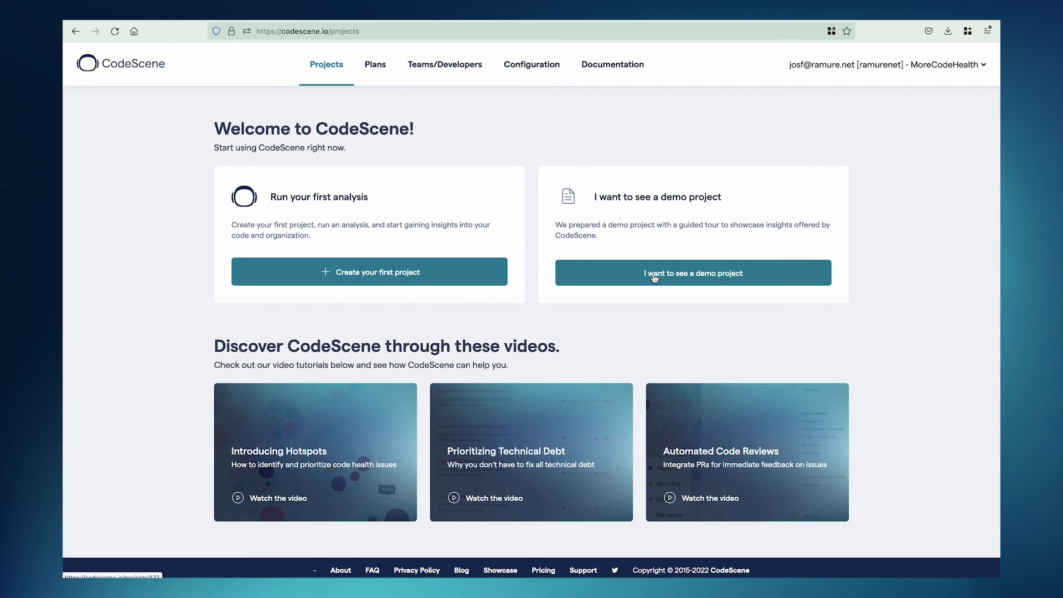